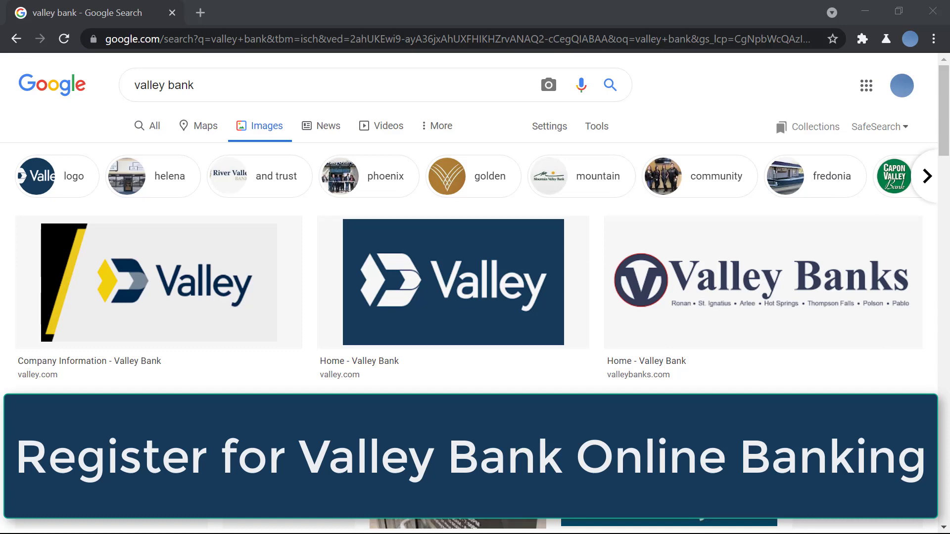
Step: Search Google for 'valley bank' in a new tab and go to the Valley Bank home page result
{"action": "scroll", "scroll_direction": "down", "scroll_amount": 3}
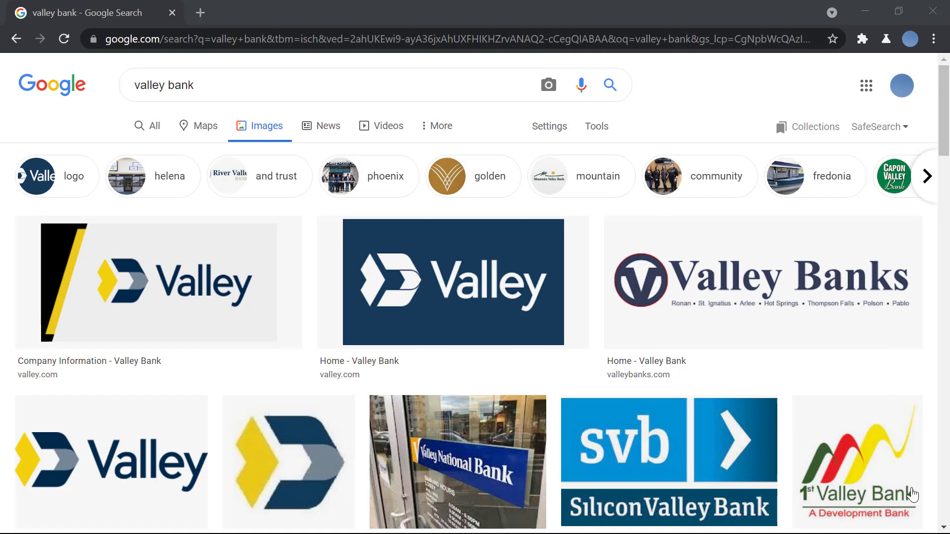
{"action": "mouse_move", "coordinate": [204, 18]}
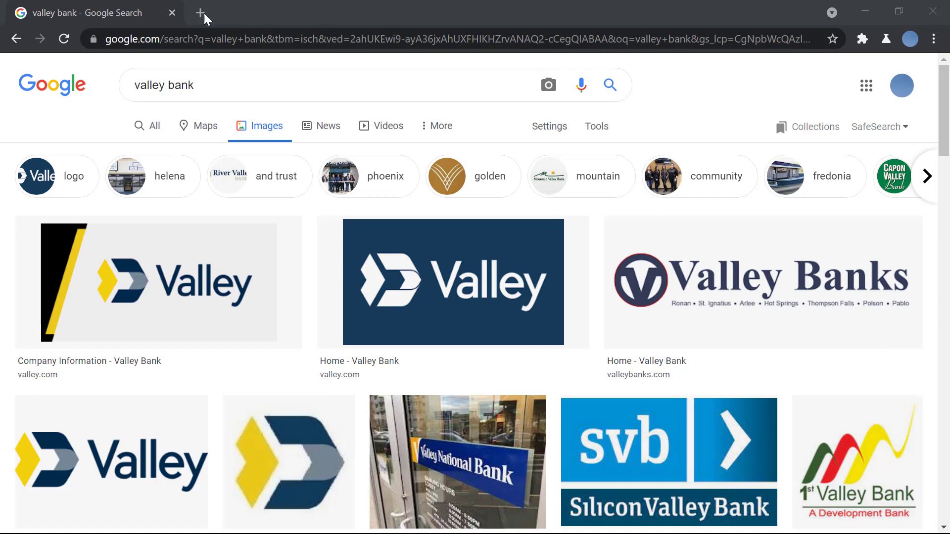
{"action": "left_click", "coordinate": [204, 12]}
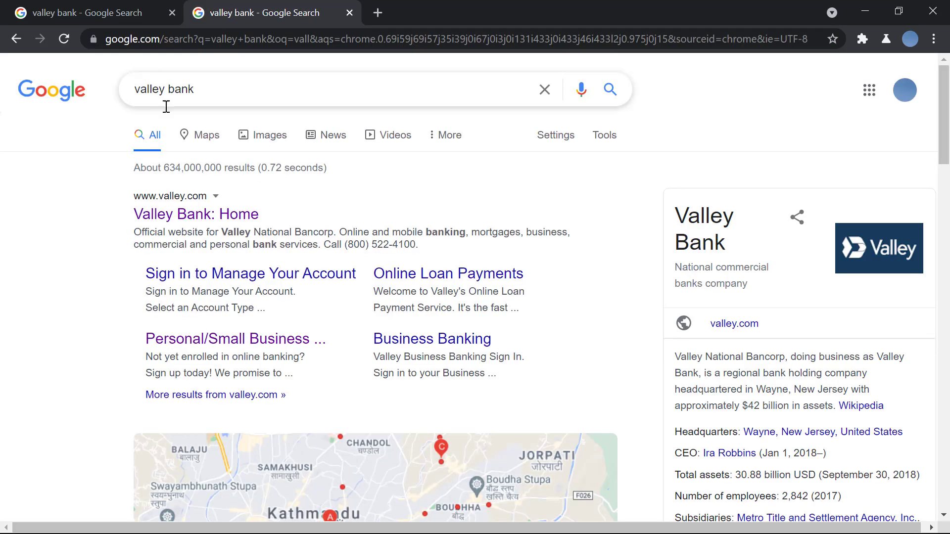
{"action": "left_click", "coordinate": [196, 214]}
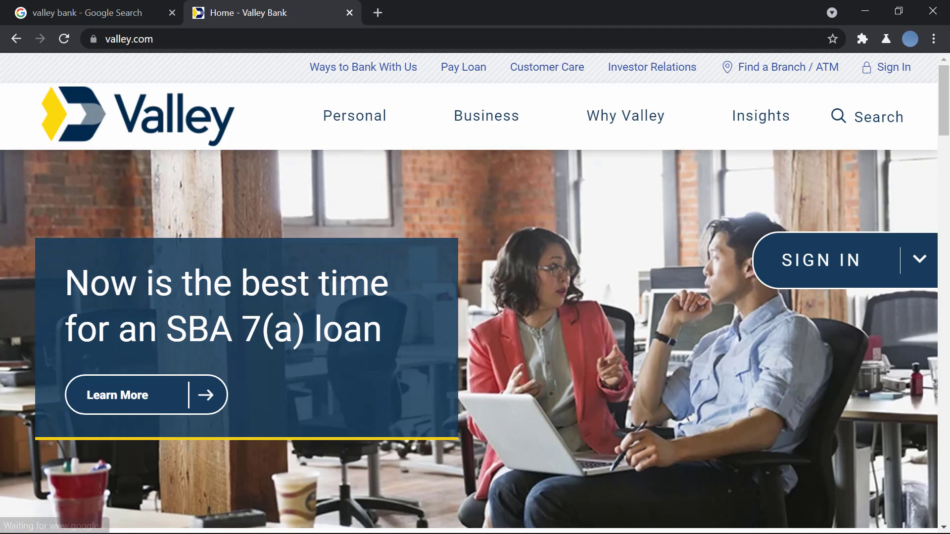
Step: Reach the Personal/Small Business Online Banking sign-in form from the SIGN IN menu
{"action": "left_click", "coordinate": [918, 261]}
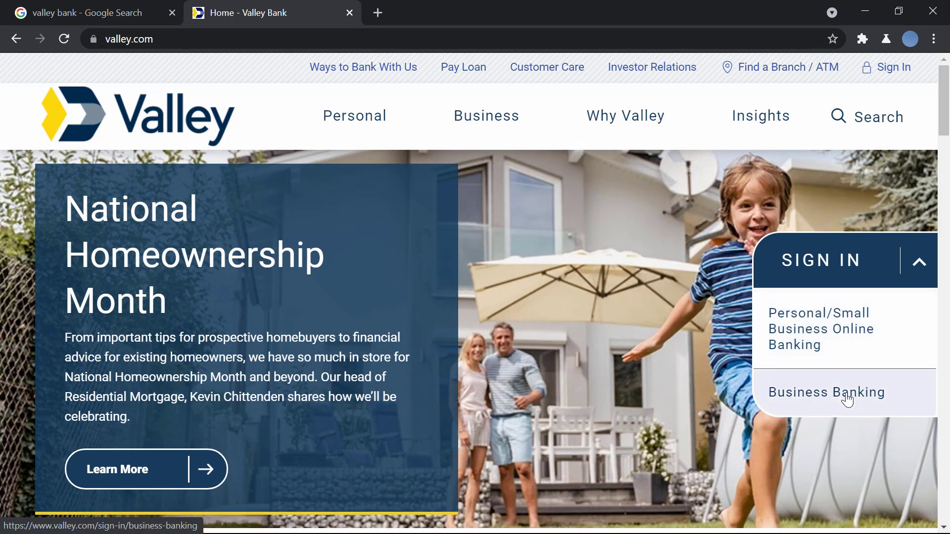
{"action": "mouse_move", "coordinate": [818, 321]}
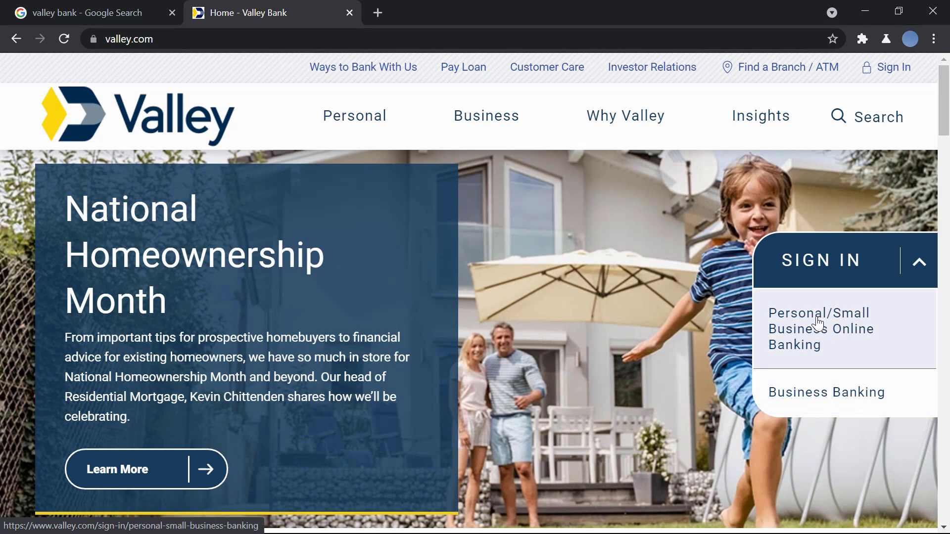
{"action": "left_click", "coordinate": [819, 329]}
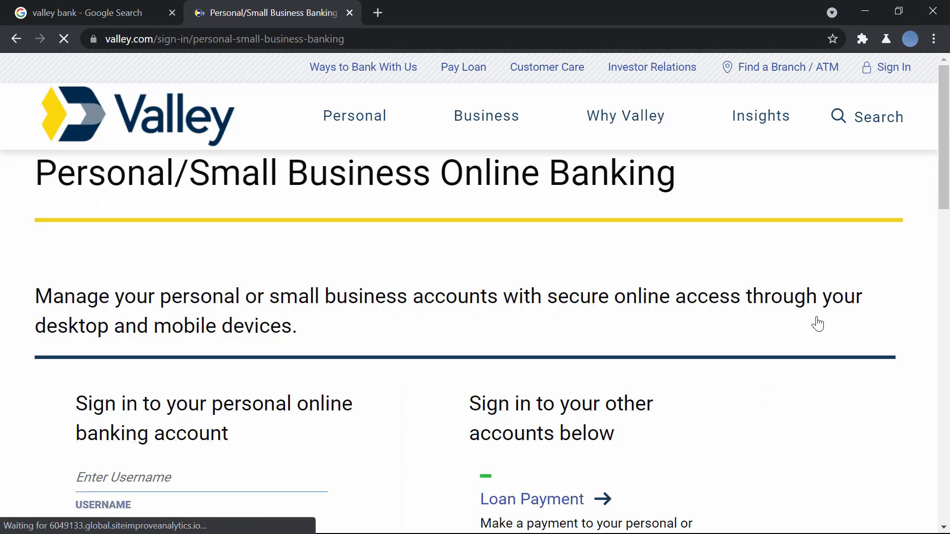
{"action": "scroll", "scroll_direction": "down", "scroll_amount": 3}
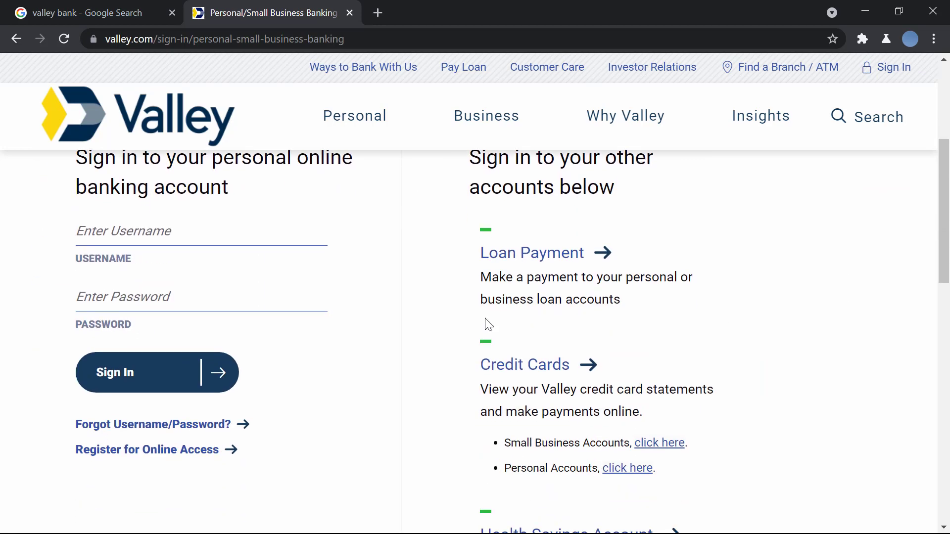
{"action": "mouse_move", "coordinate": [167, 455]}
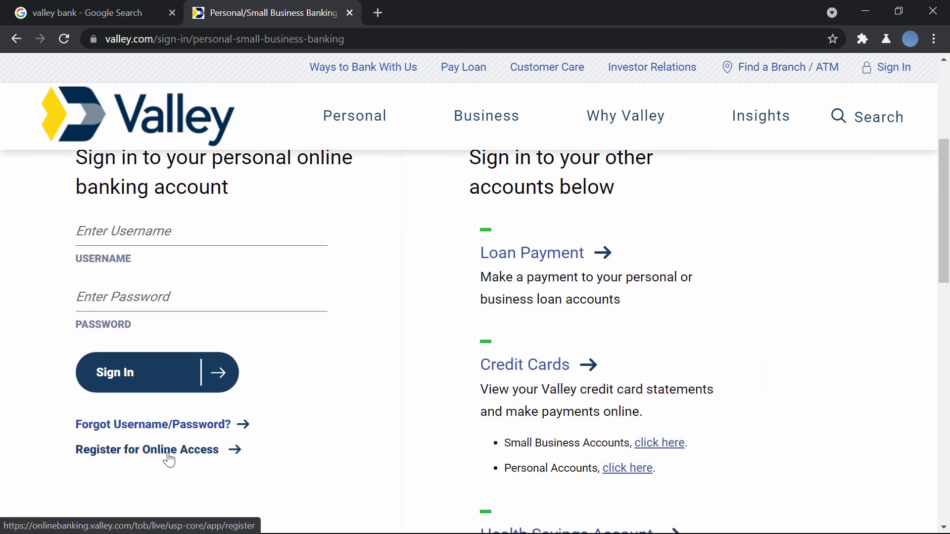
{"action": "mouse_move", "coordinate": [140, 452]}
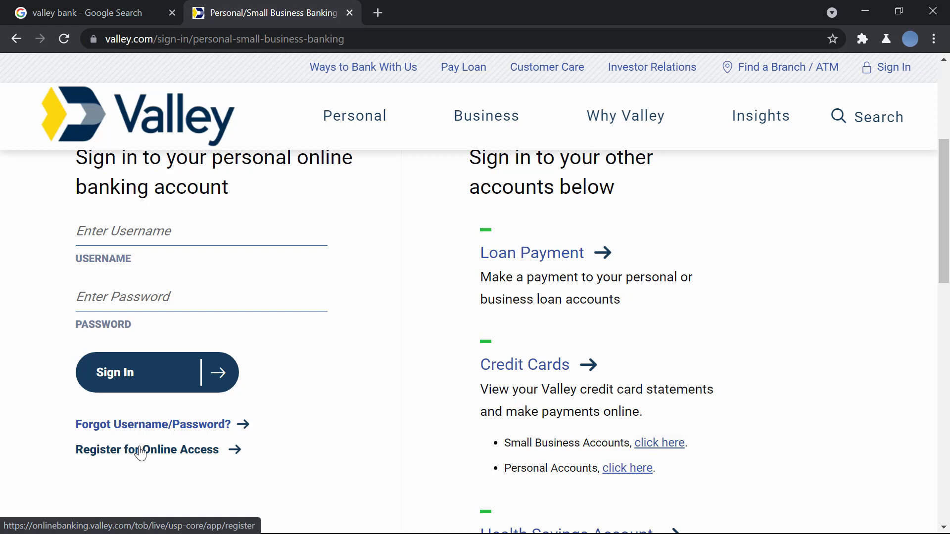
Step: Start the Register for Online Access form and enter the username 'kelly123'
{"action": "left_click", "coordinate": [148, 449]}
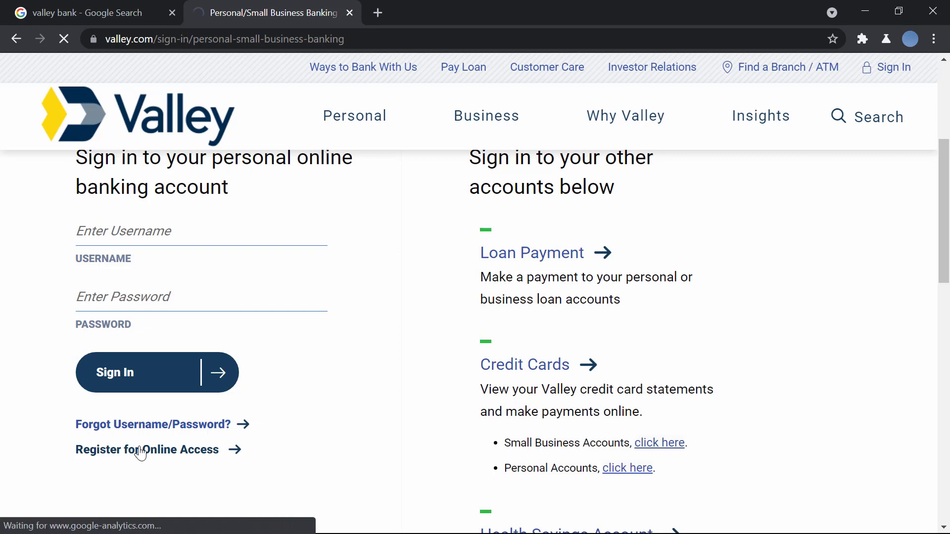
{"action": "left_click", "coordinate": [147, 449]}
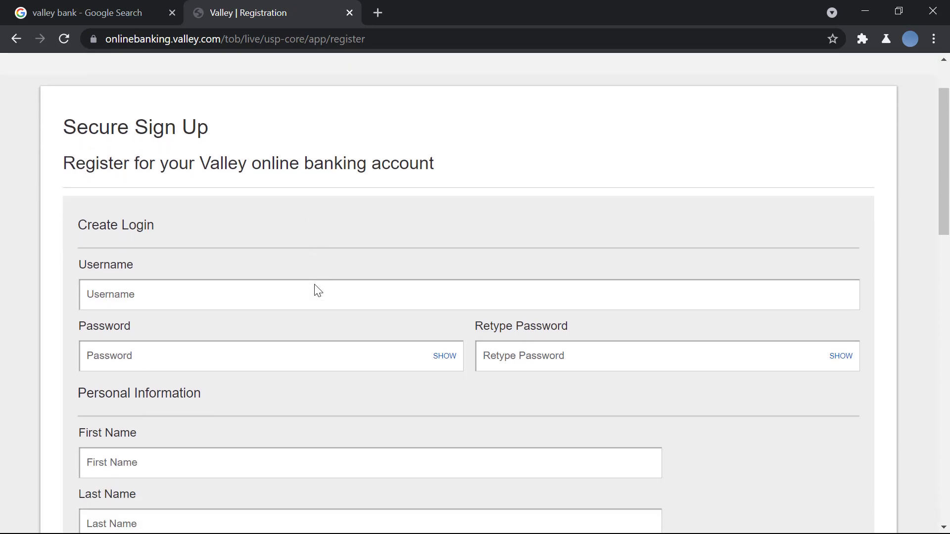
{"action": "scroll", "scroll_direction": "down", "scroll_amount": 3}
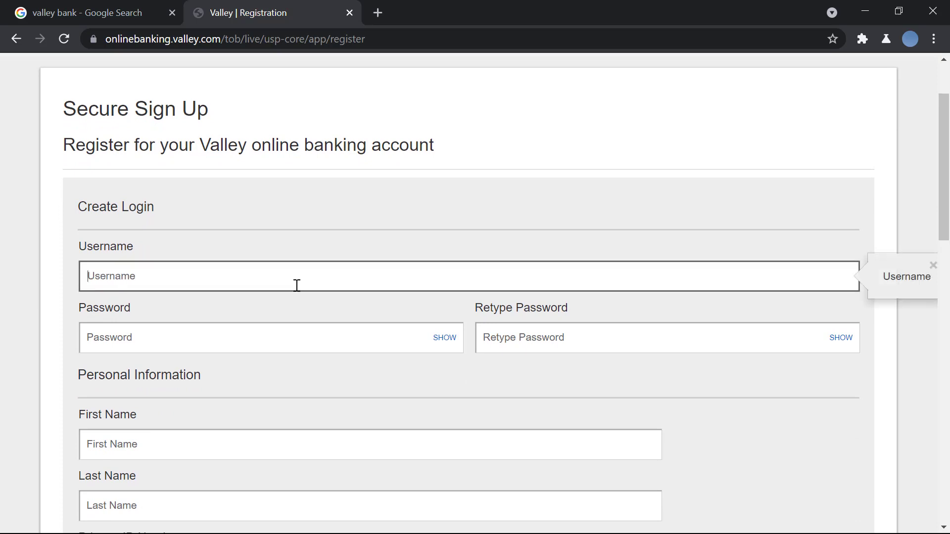
{"action": "type", "text": "kelly12345"}
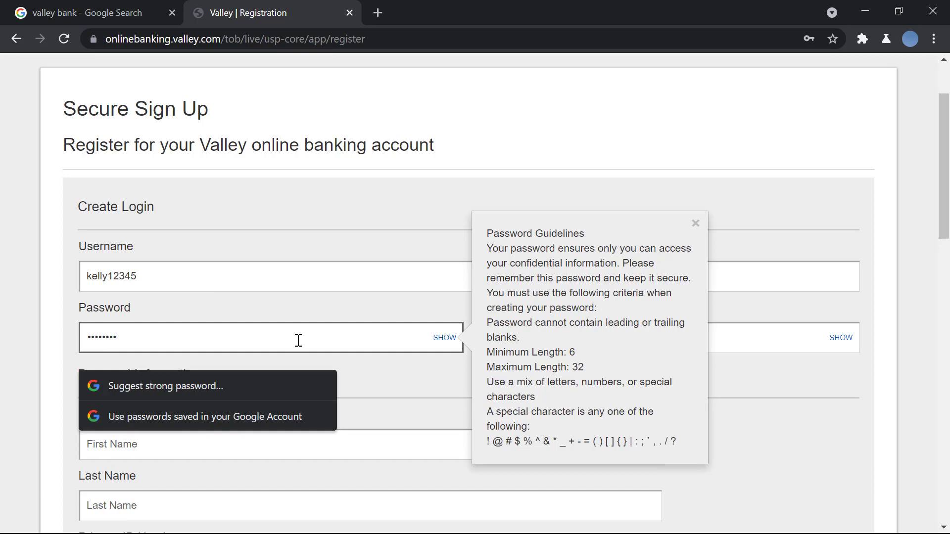
{"action": "mouse_move", "coordinate": [542, 363]}
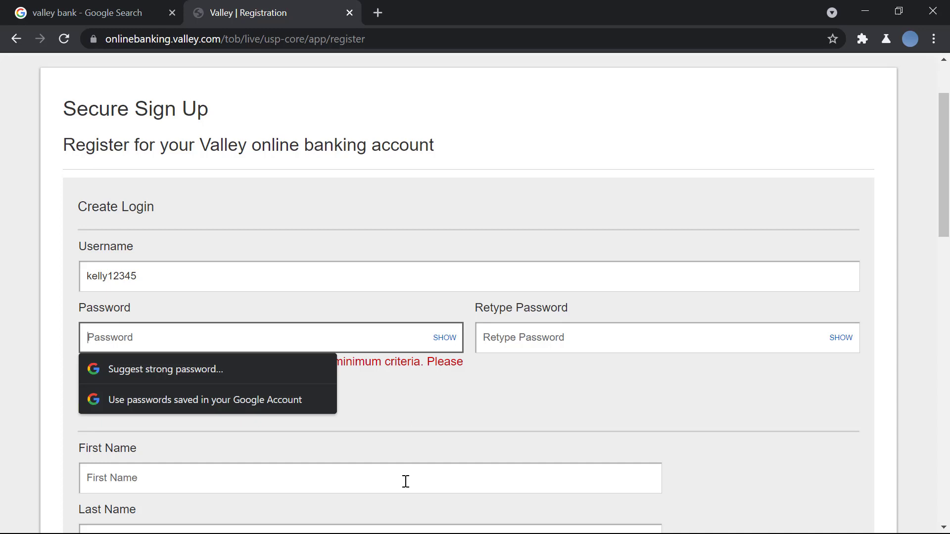
{"action": "scroll", "scroll_direction": "down", "scroll_amount": 3}
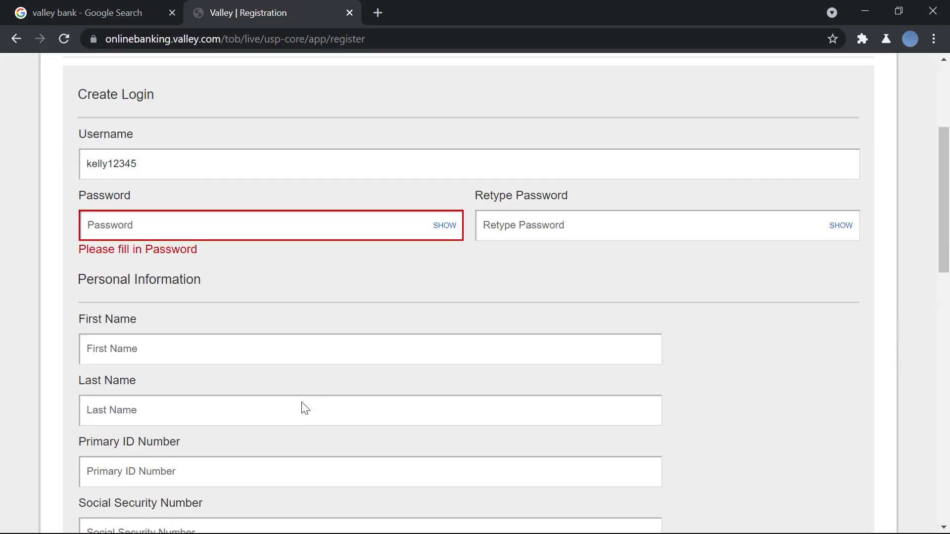
{"action": "scroll", "scroll_direction": "down", "scroll_amount": 3}
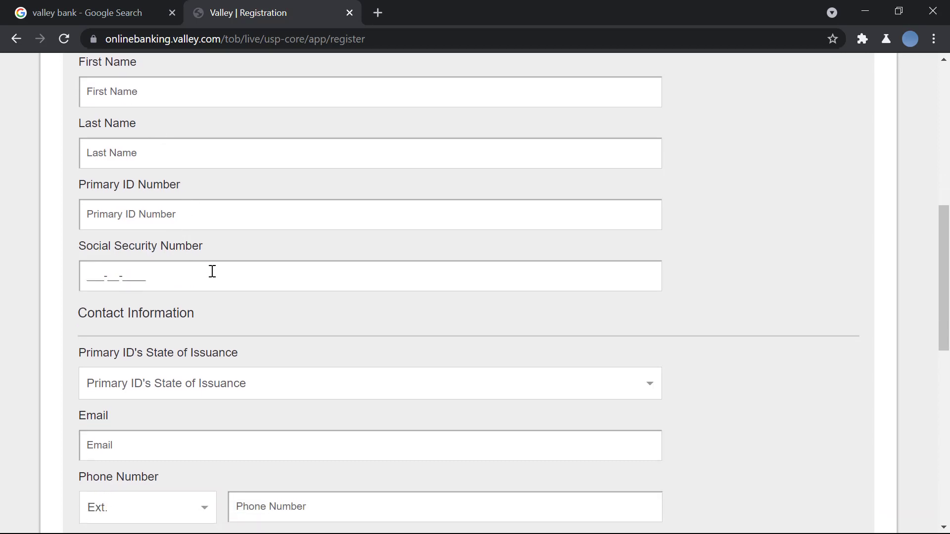
{"action": "scroll", "scroll_direction": "down", "scroll_amount": 3}
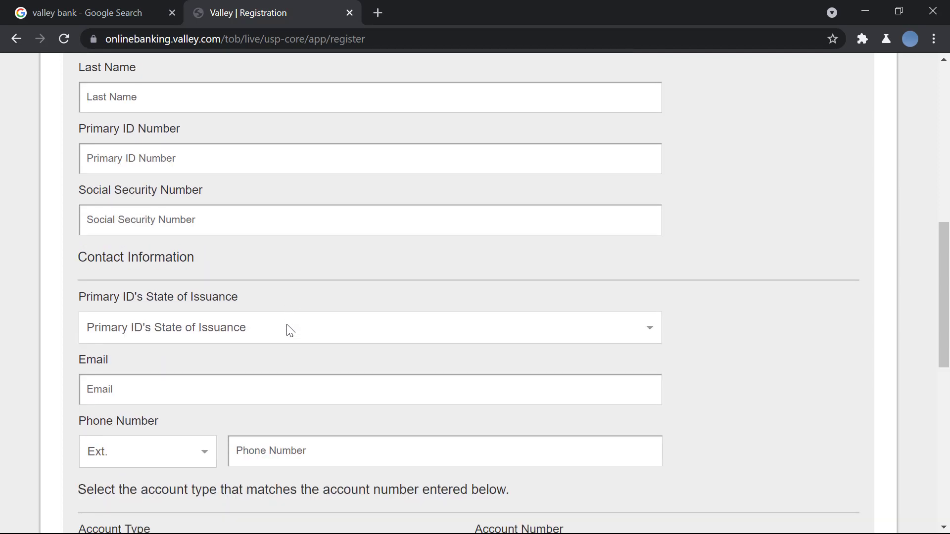
{"action": "mouse_move", "coordinate": [650, 328]}
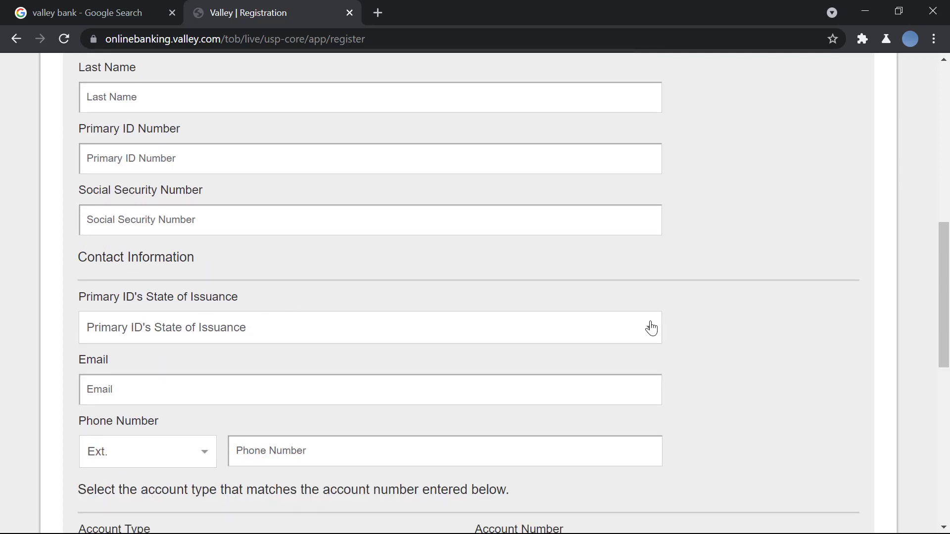
{"action": "left_click", "coordinate": [369, 328]}
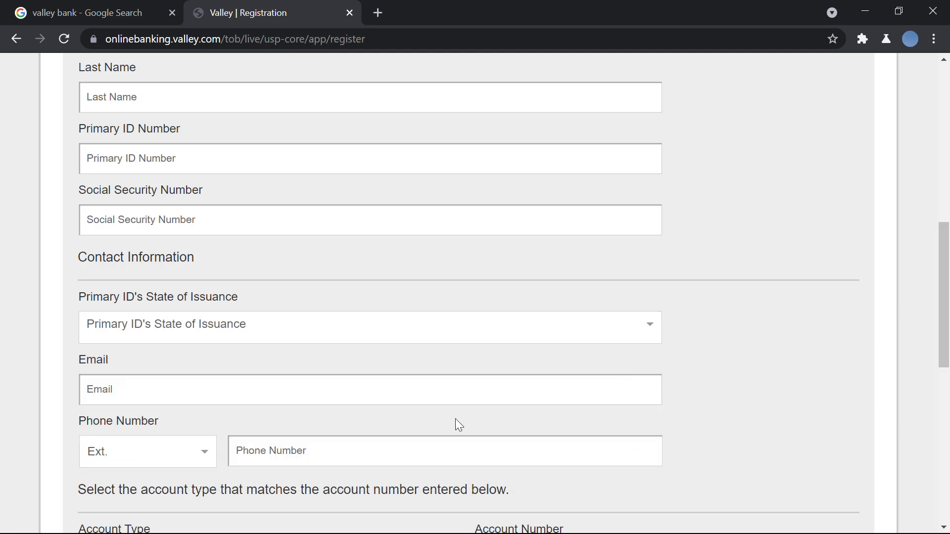
{"action": "mouse_move", "coordinate": [190, 471]}
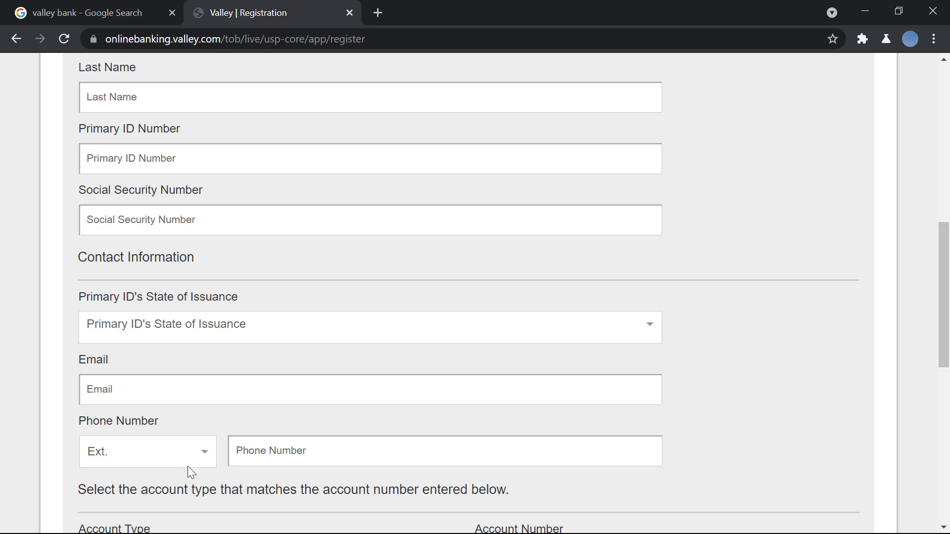
{"action": "left_click", "coordinate": [147, 452]}
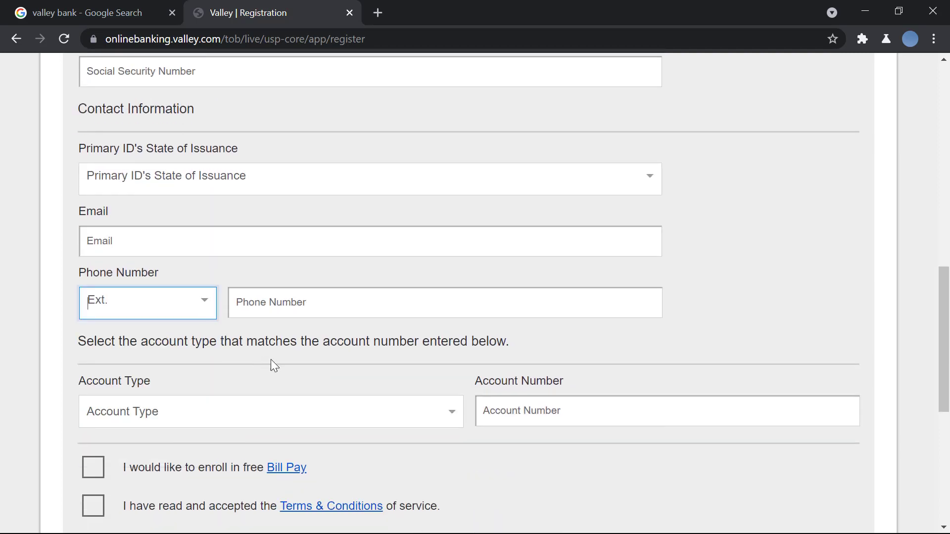
Step: Review the Account Type list, tick the Bill Pay enrollment and Terms & Conditions boxes, and return to the top
{"action": "left_click", "coordinate": [270, 412]}
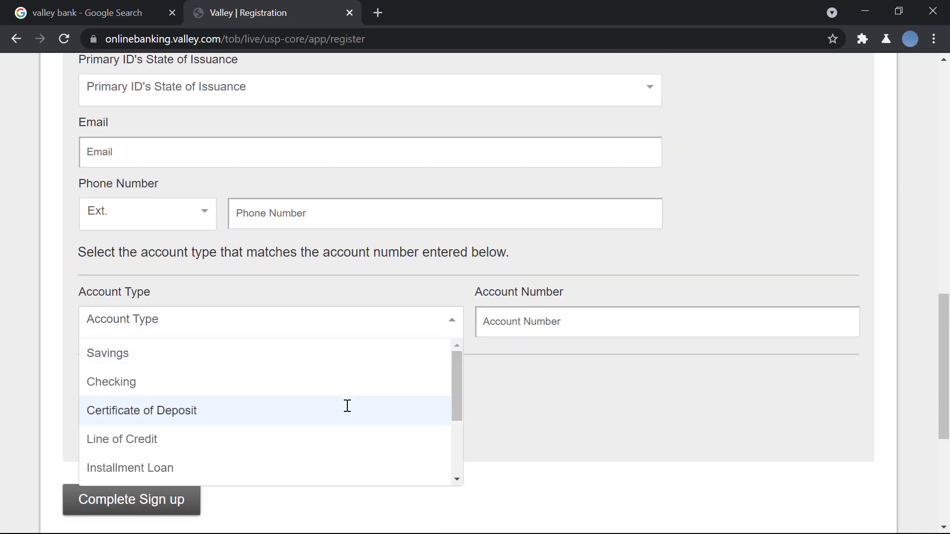
{"action": "left_click", "coordinate": [442, 301]}
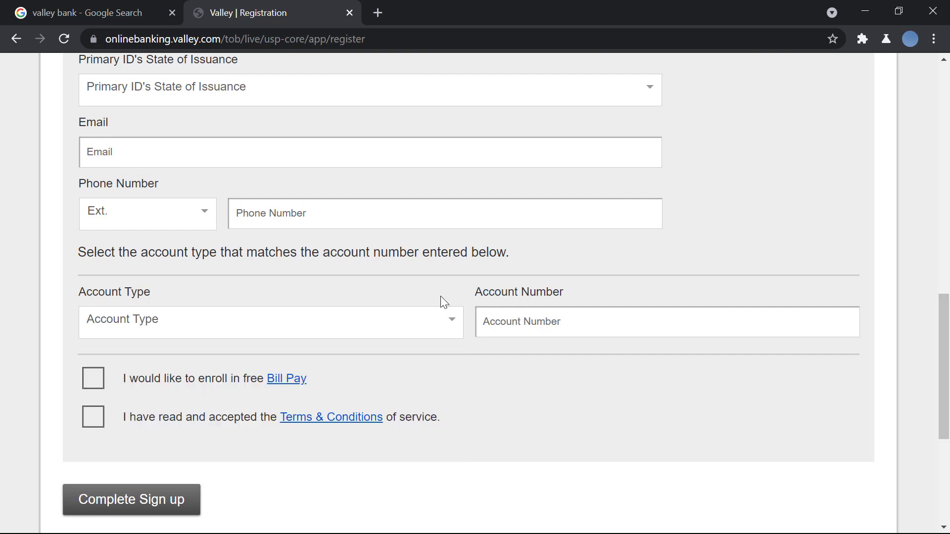
{"action": "mouse_move", "coordinate": [541, 357]}
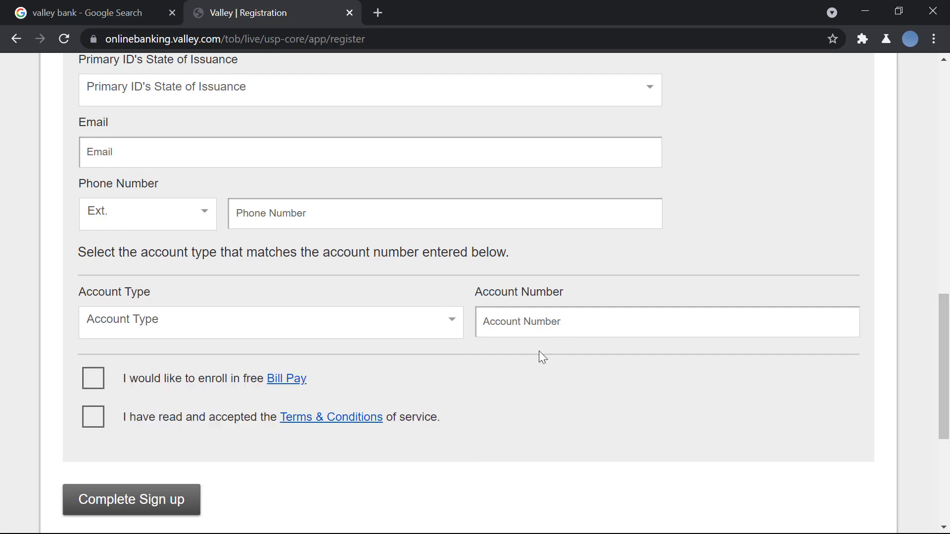
{"action": "mouse_move", "coordinate": [102, 431]}
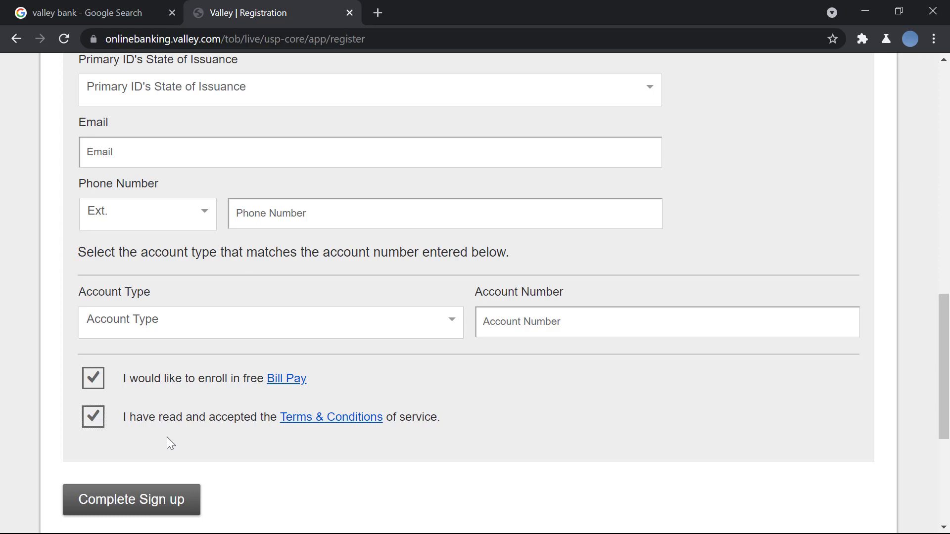
{"action": "scroll", "scroll_direction": "down", "scroll_amount": 3}
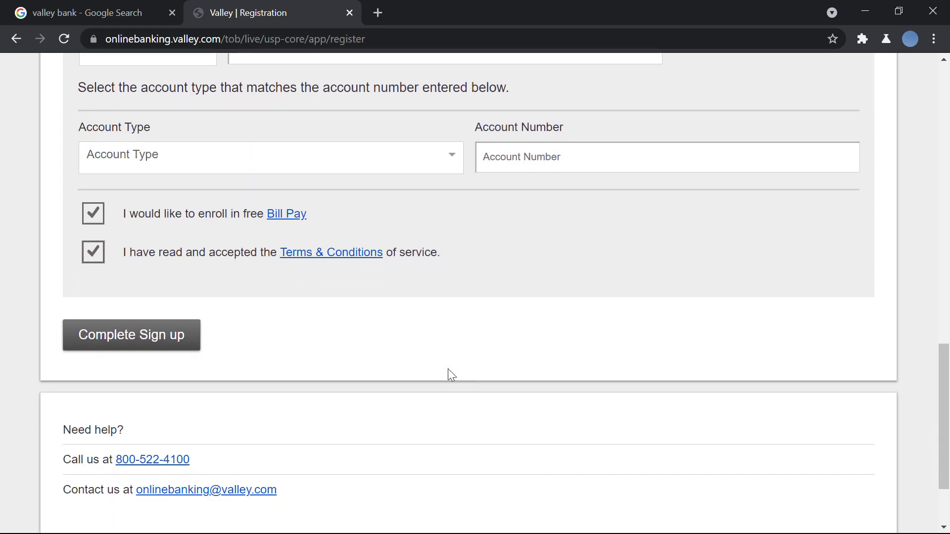
{"action": "scroll", "scroll_direction": "up", "scroll_amount": 3}
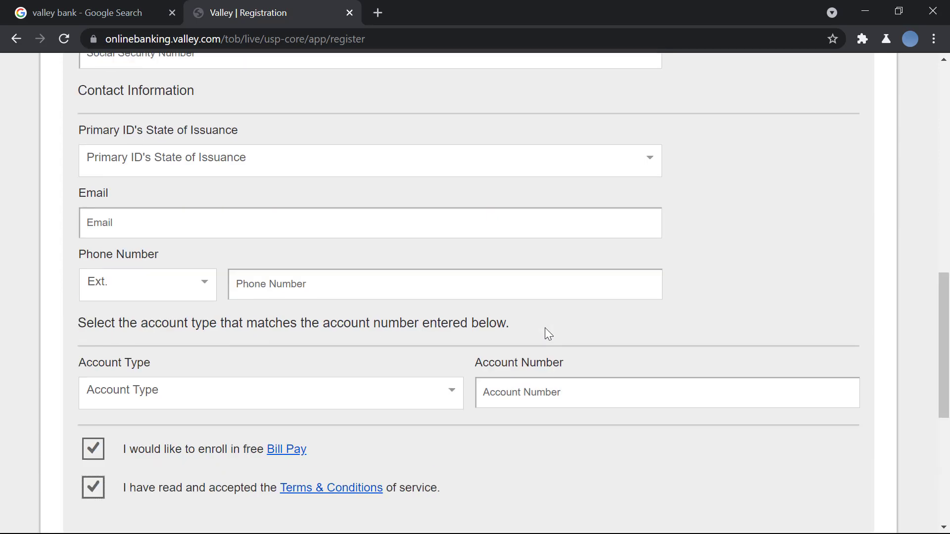
{"action": "scroll", "scroll_direction": "up", "scroll_amount": 3}
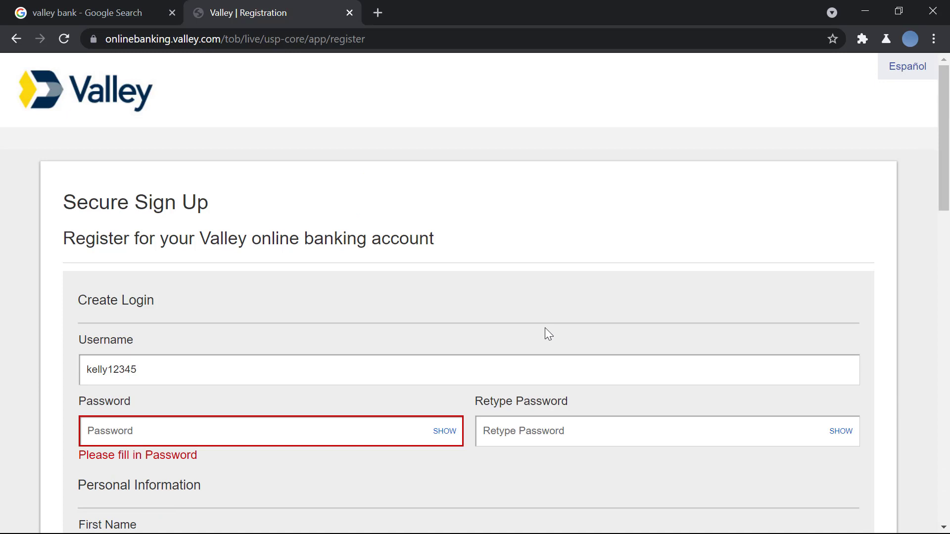